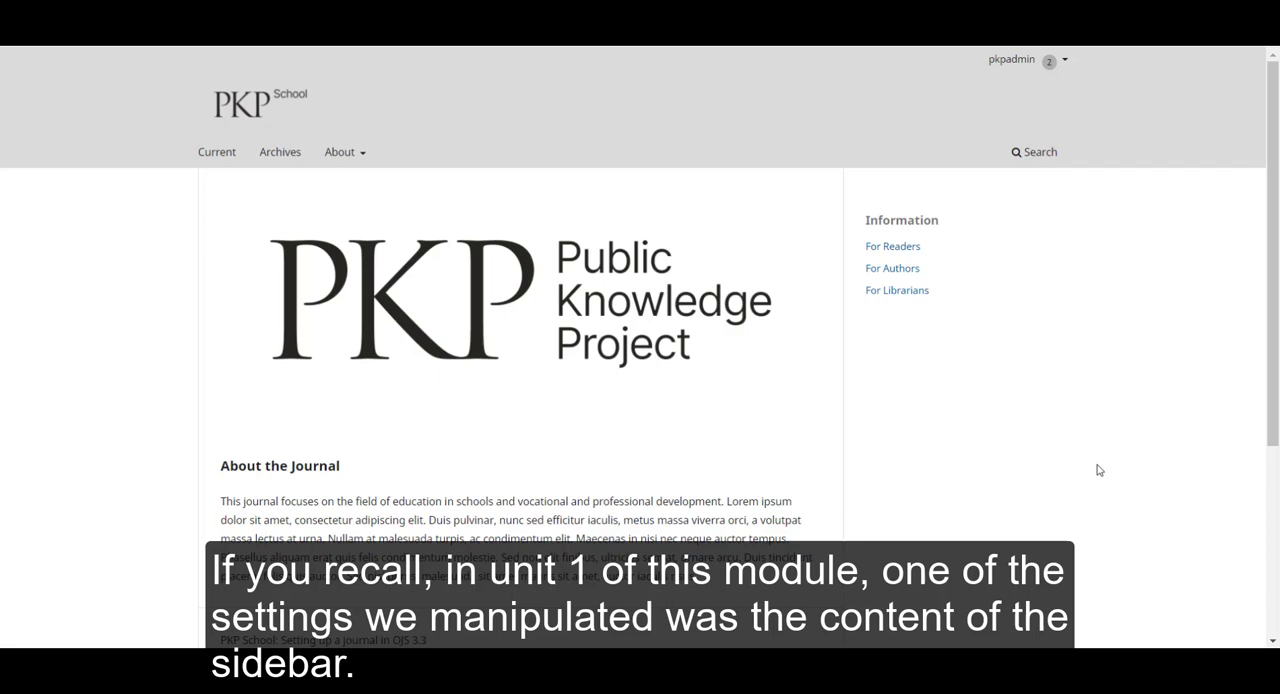
mouse_move(1070, 174)
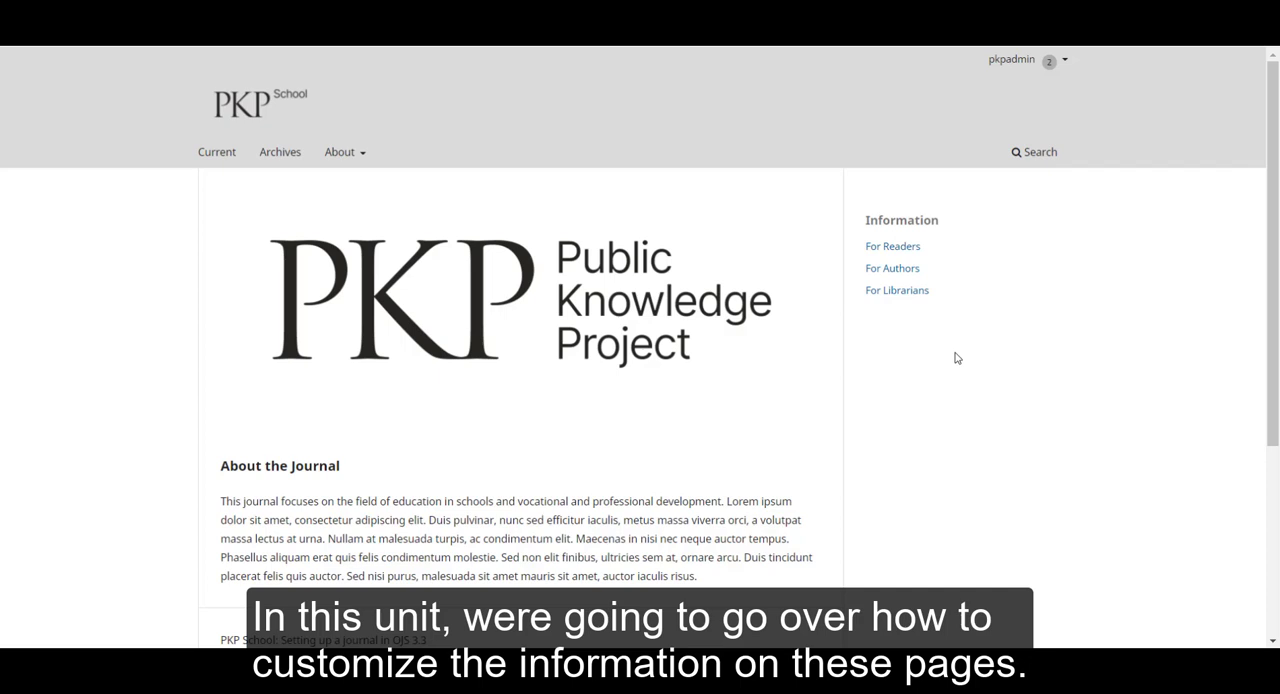
Step: Go from the user menu to the Dashboard, then to Website settings
left_click(1011, 60)
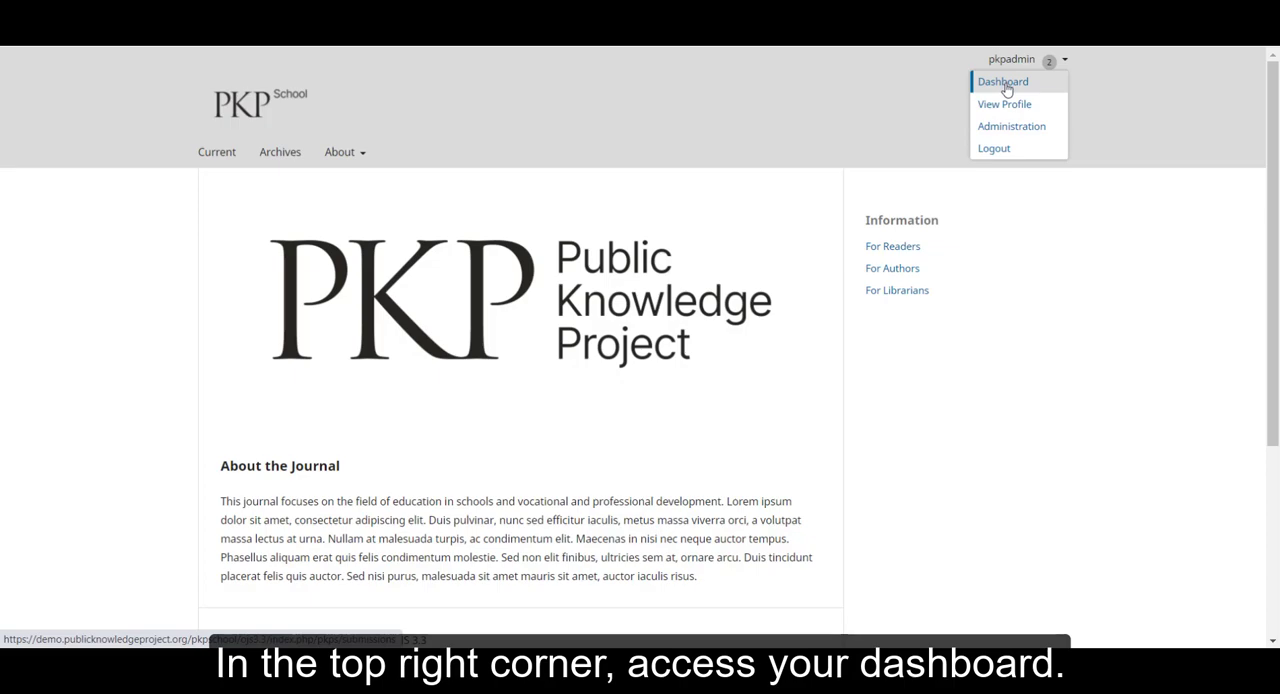
left_click(1002, 81)
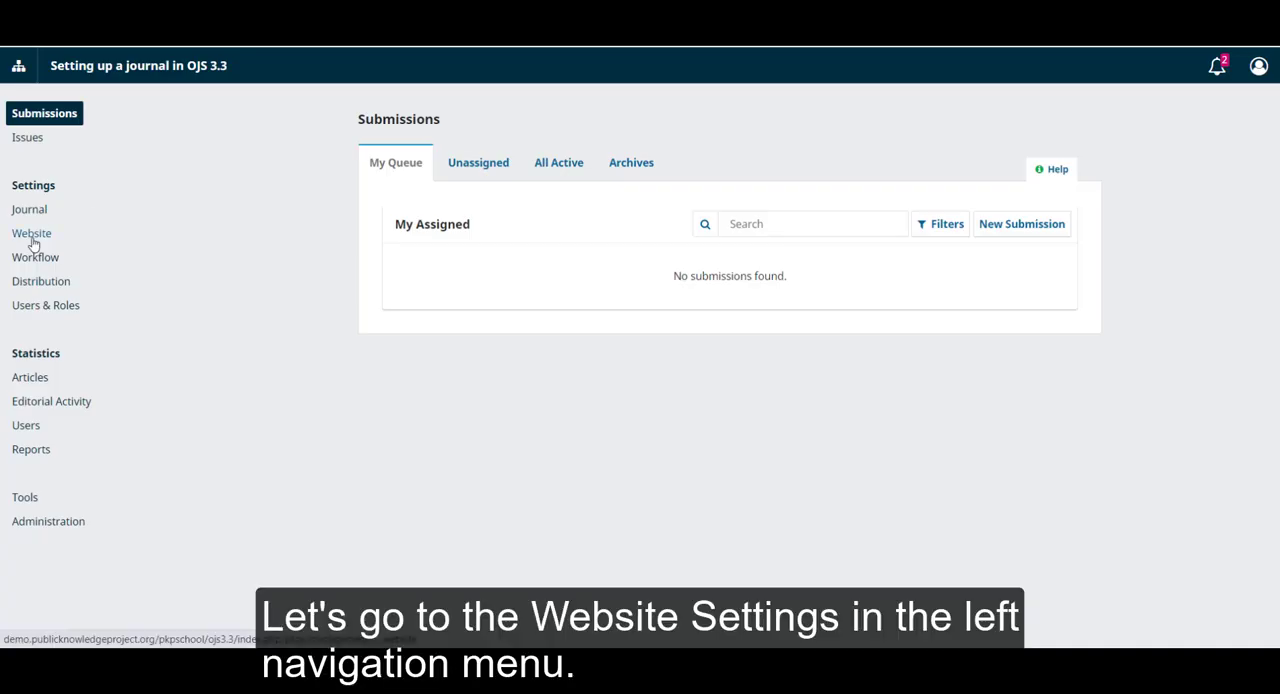
left_click(31, 233)
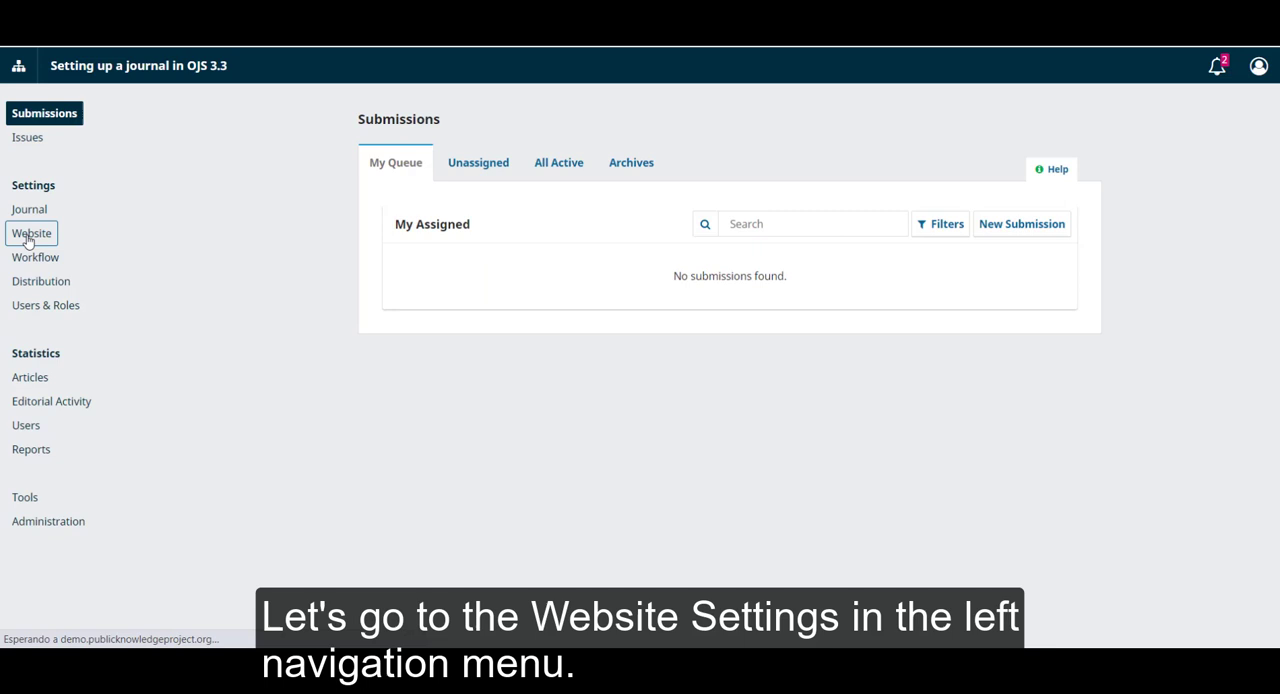
left_click(33, 232)
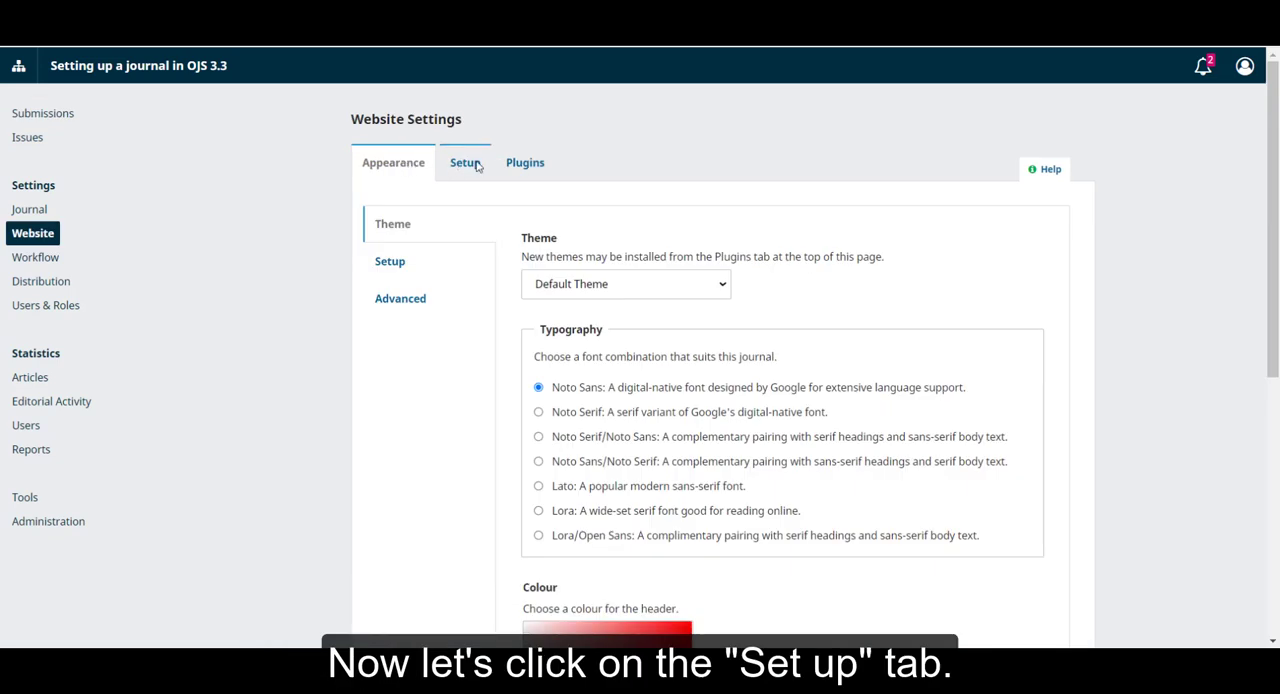
Step: Switch to the Setup tab to view the Information descriptions
left_click(464, 162)
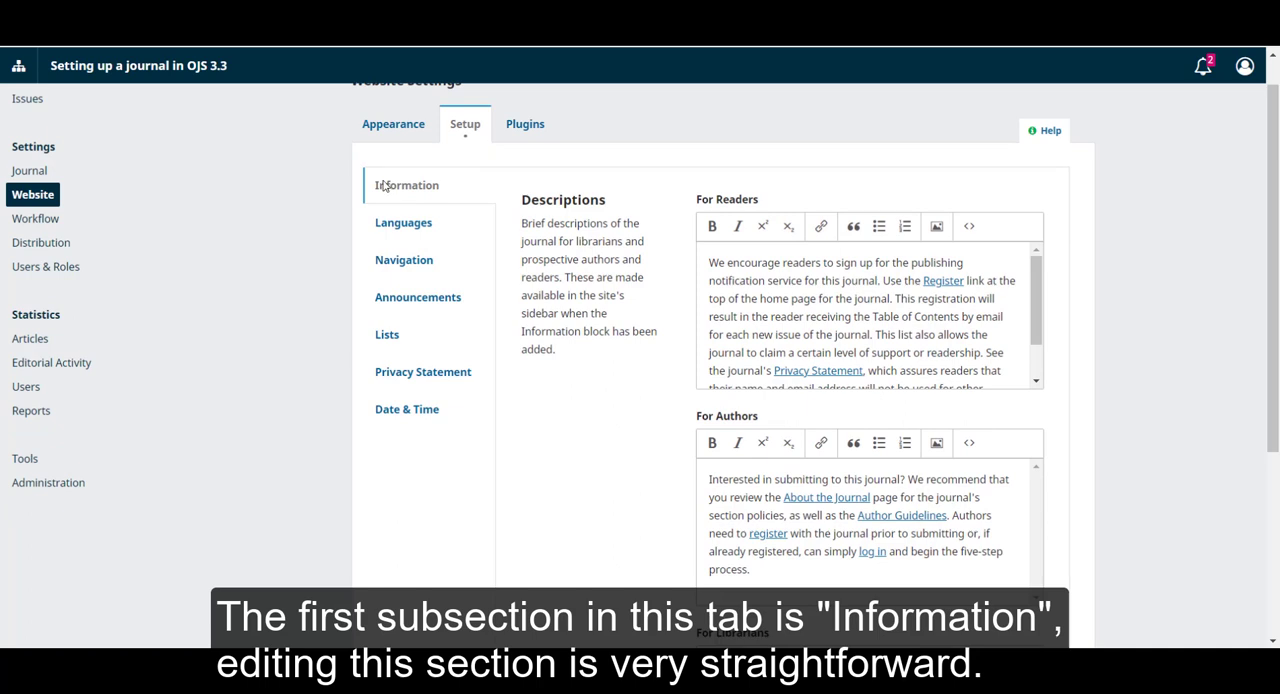
mouse_move(603, 370)
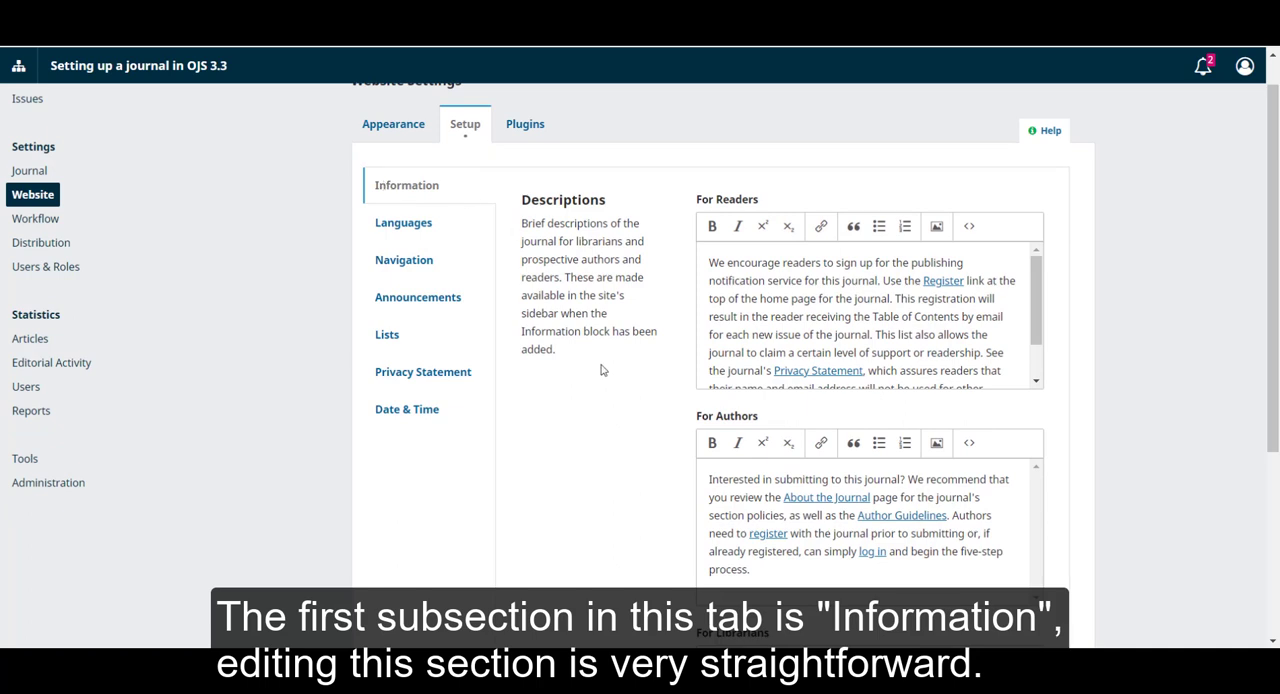
mouse_move(518, 217)
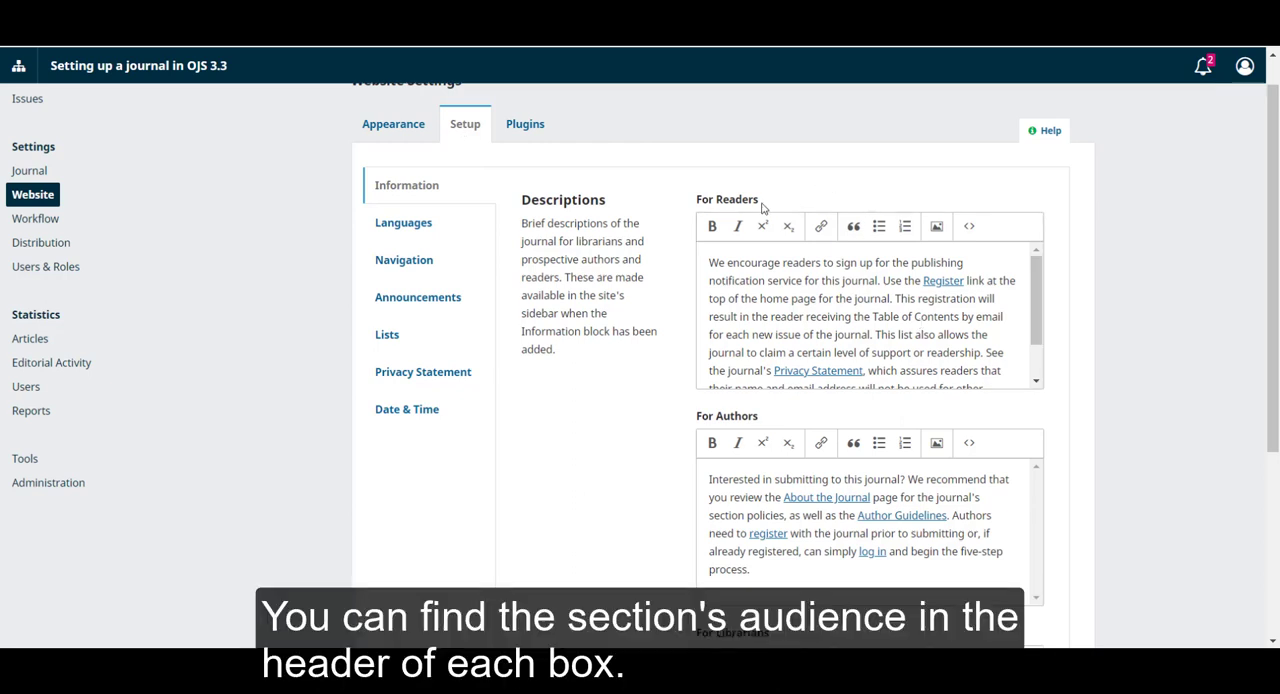
mouse_move(790, 207)
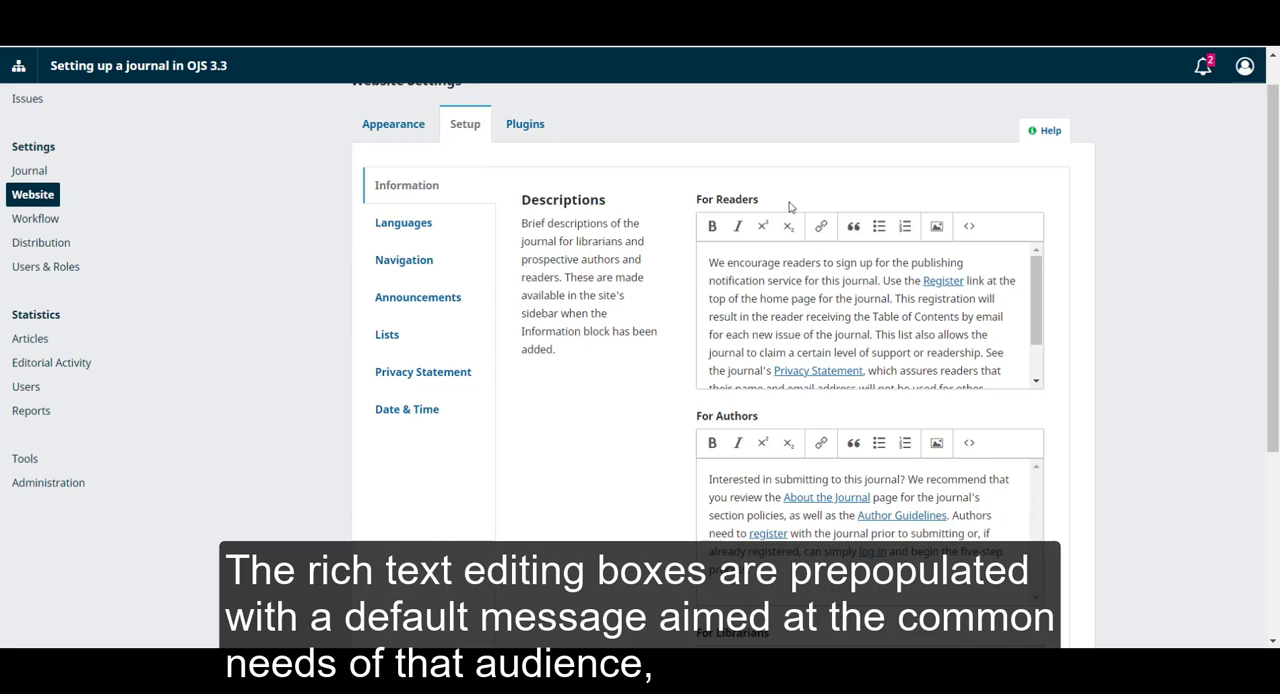
mouse_move(1055, 324)
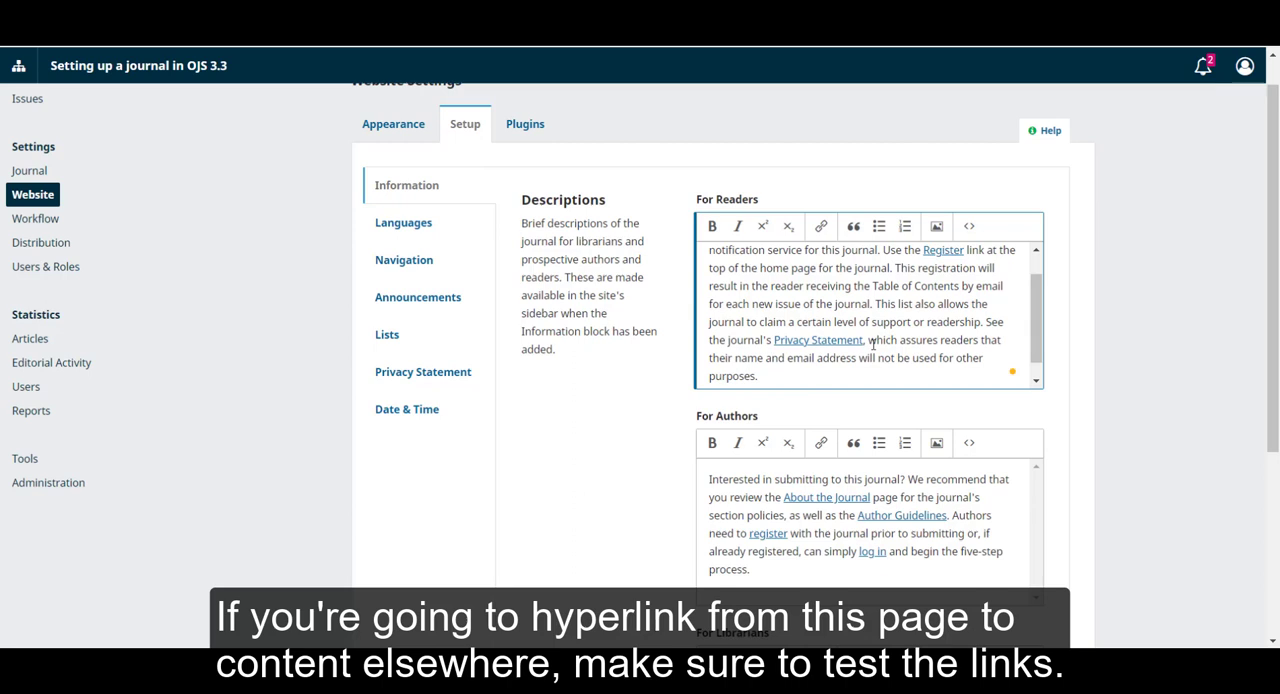
scroll("down", 3)
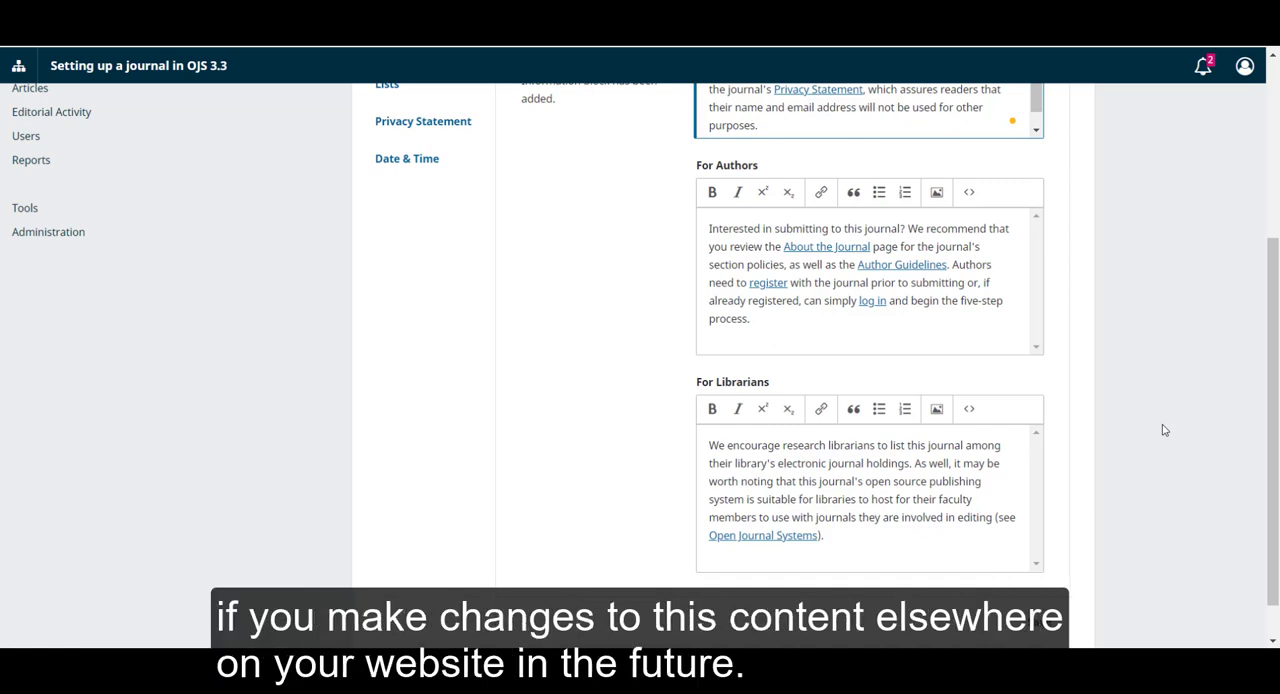
scroll("down", 3)
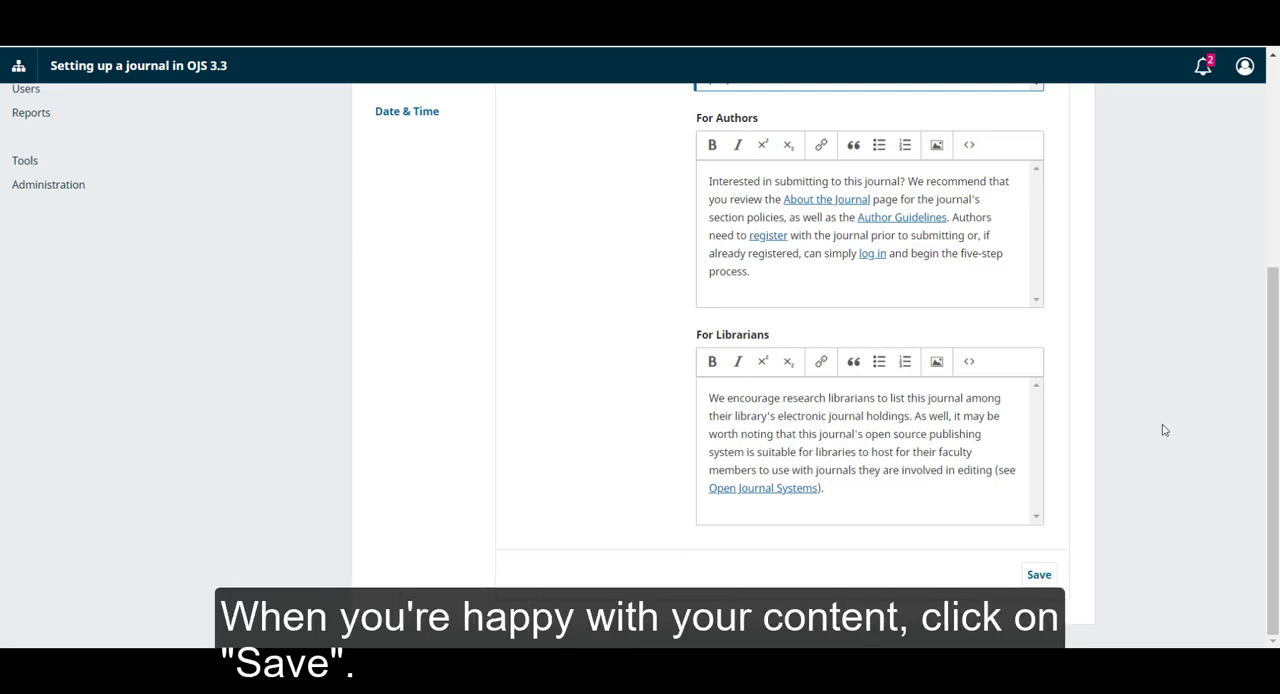
Step: Save the Readers, Authors and Librarians descriptions via the Information form's Save button
left_click(1038, 574)
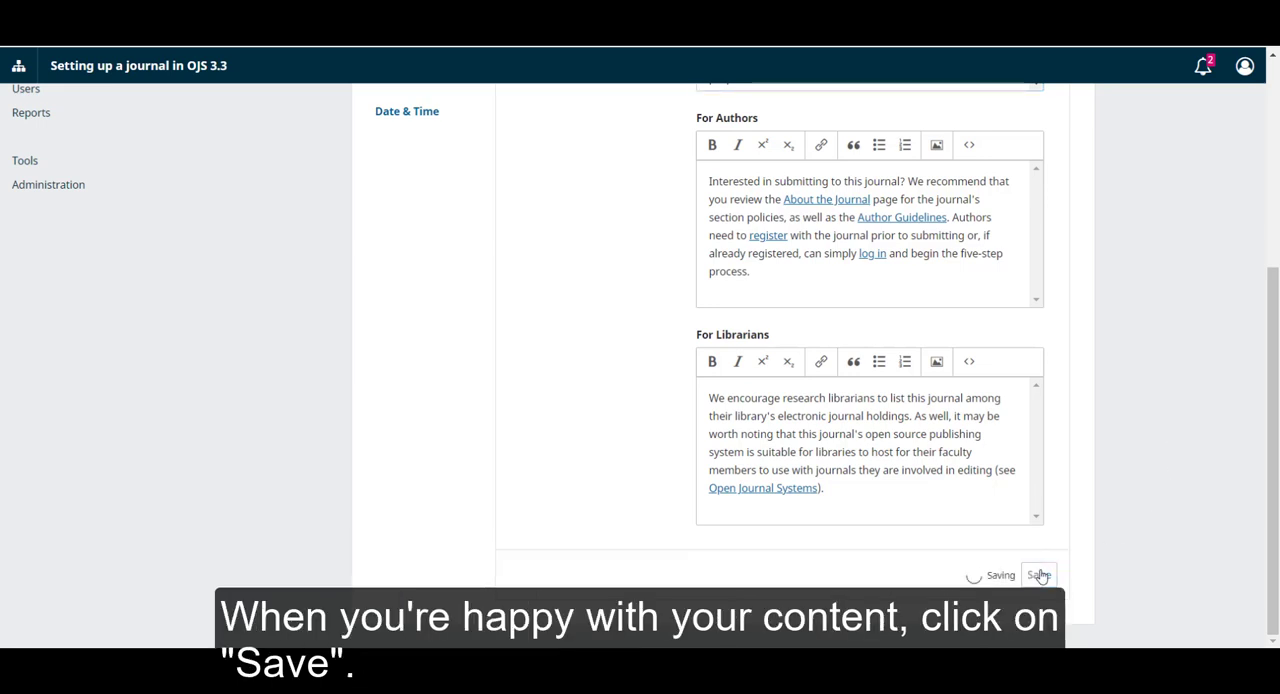
left_click(1038, 574)
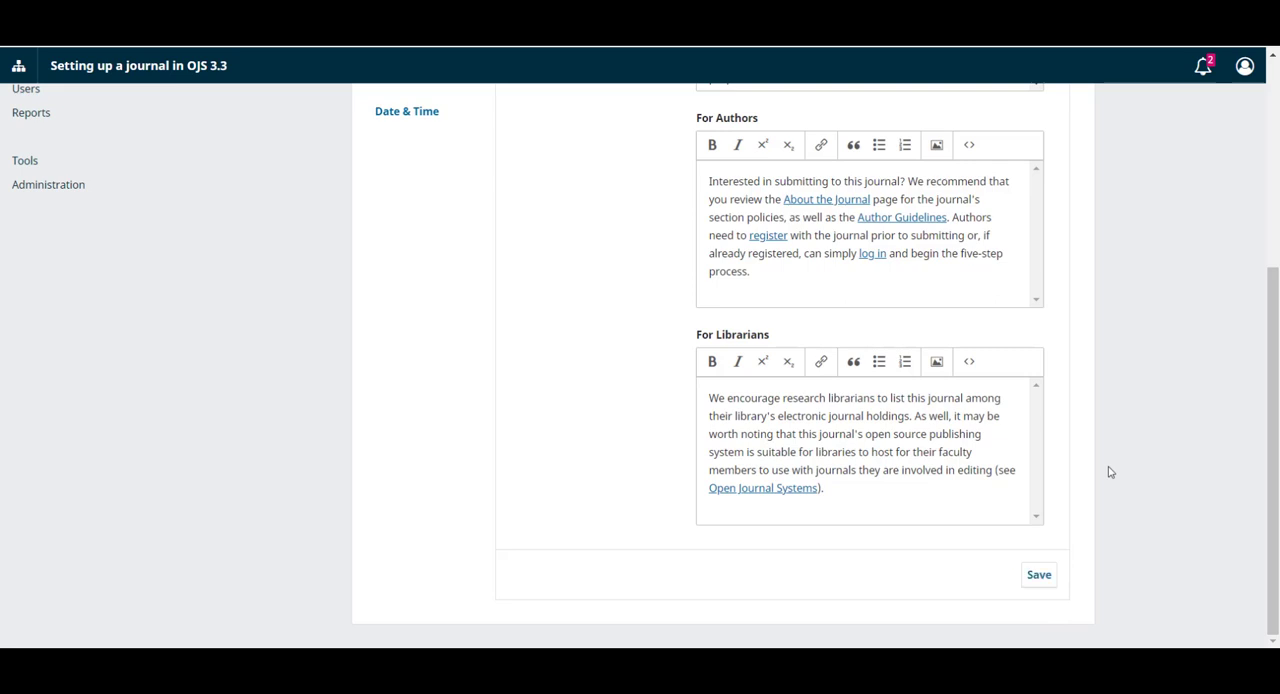
left_click(1039, 574)
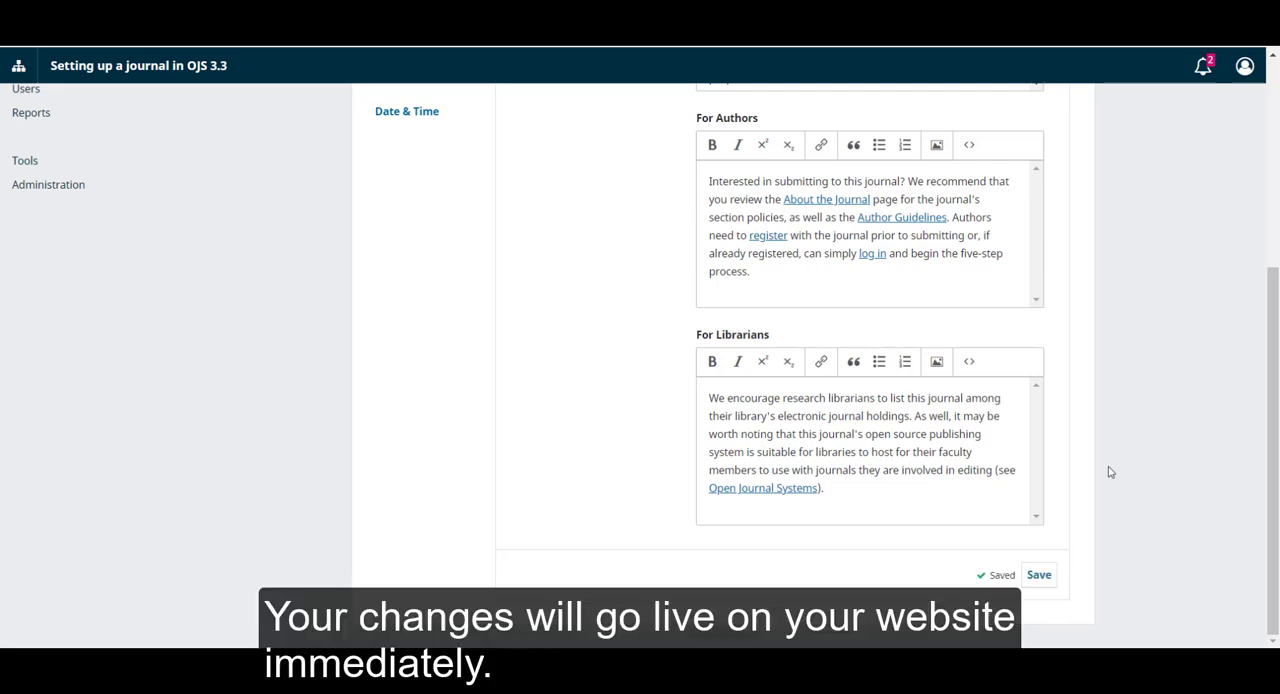